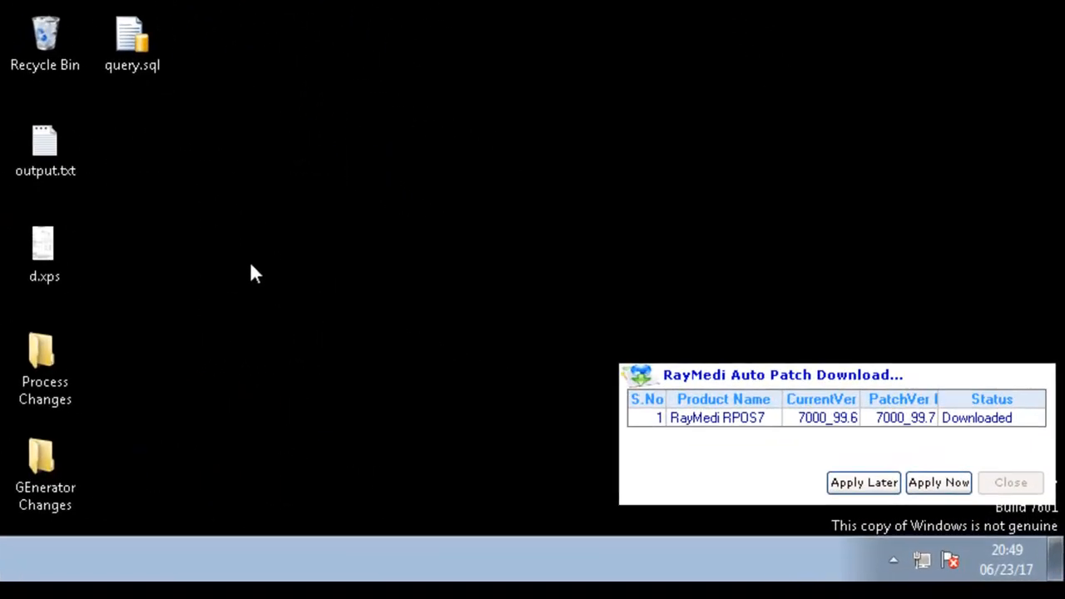
mouse_move(874, 450)
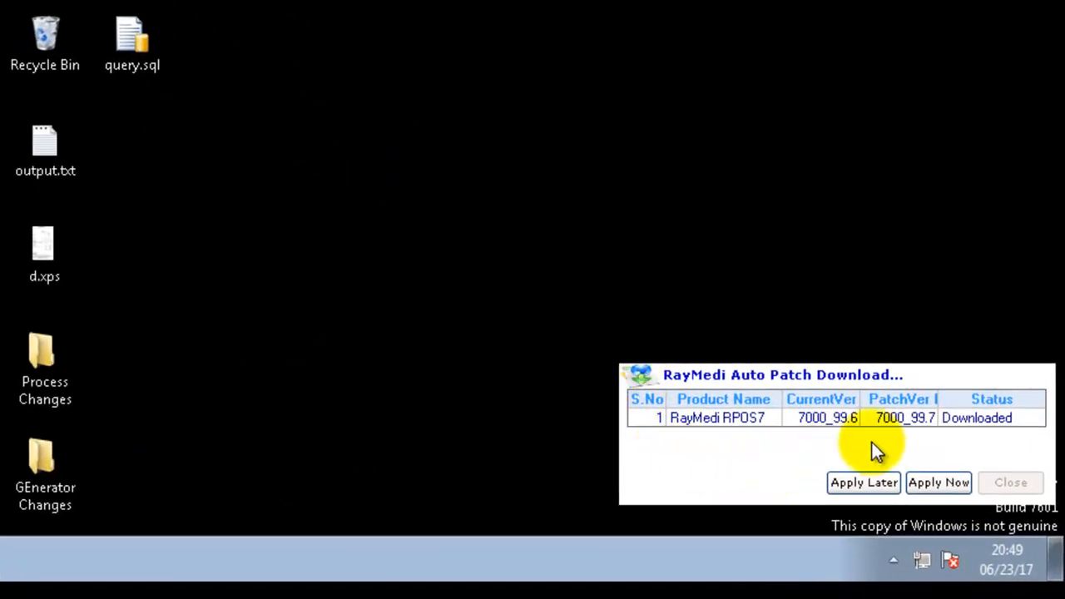
mouse_move(746, 470)
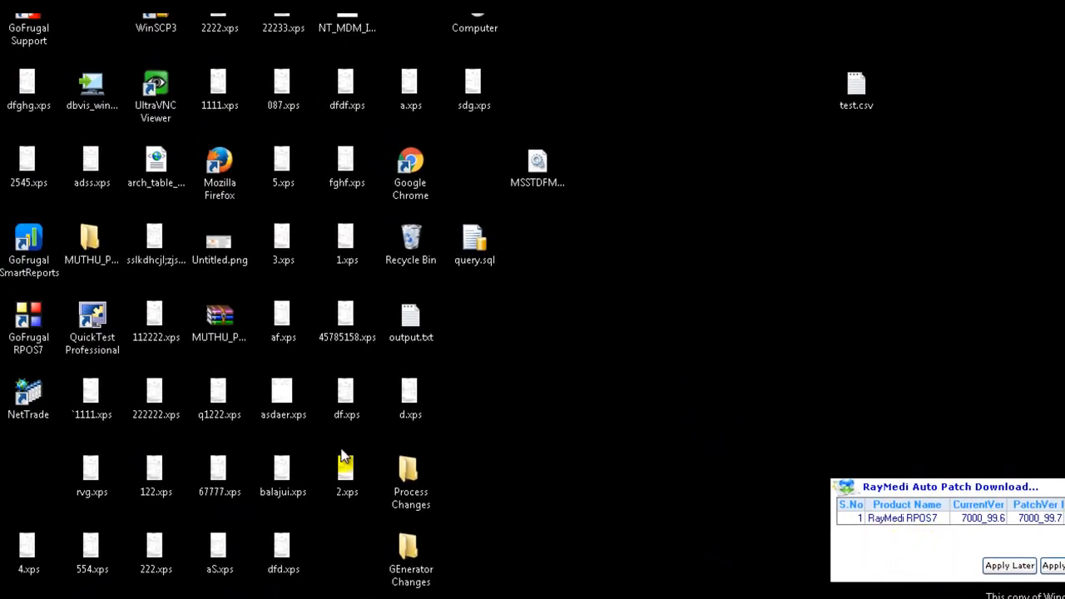
- Launch NetTrade, log in as admin, then request closing the application window
double_click(29, 391)
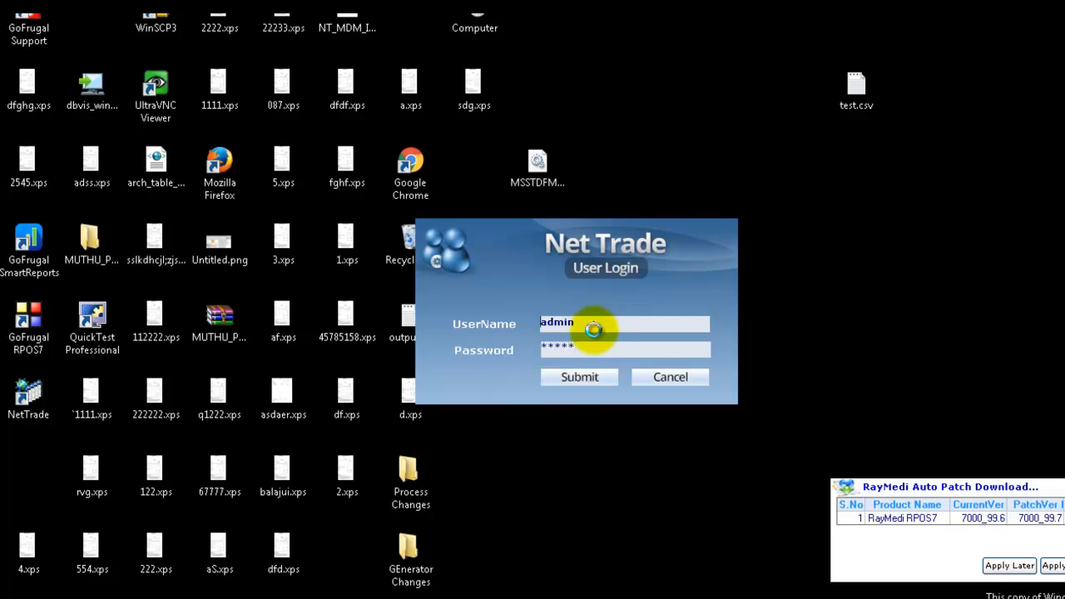
left_click(579, 377)
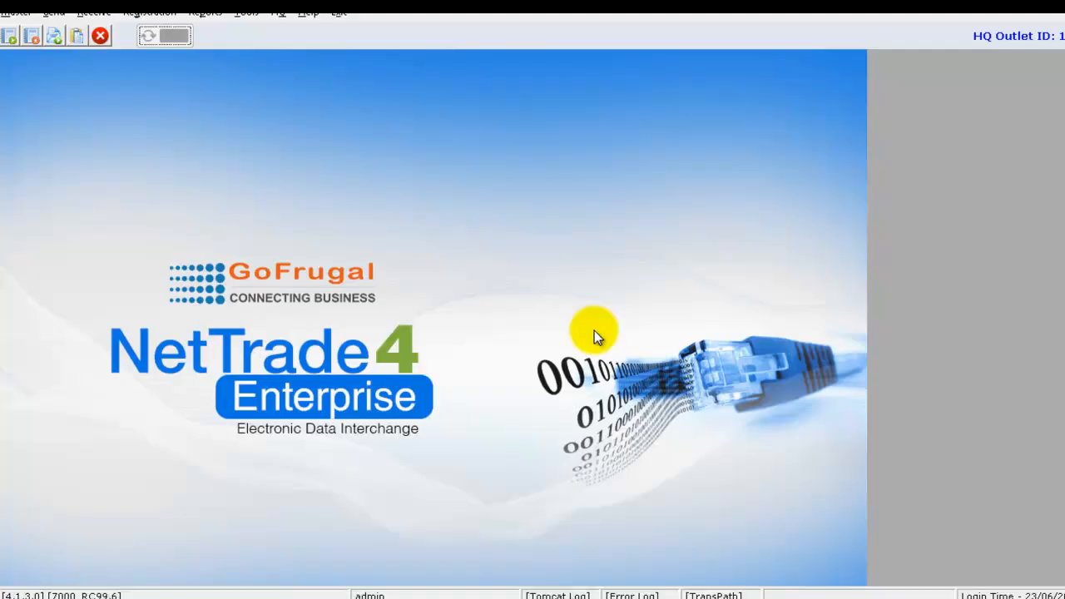
mouse_move(822, 223)
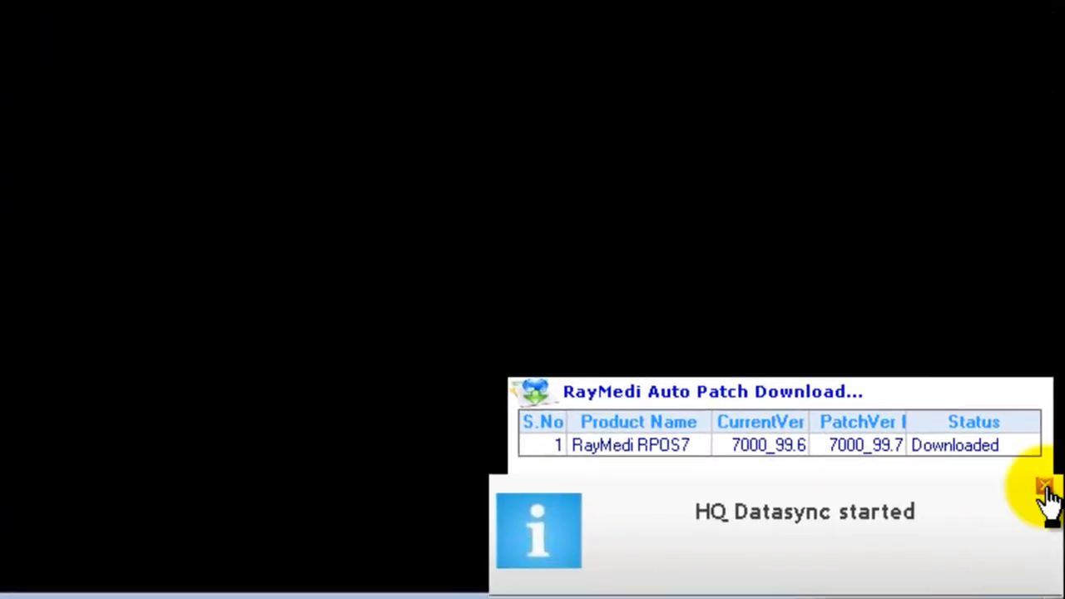
left_click(1045, 486)
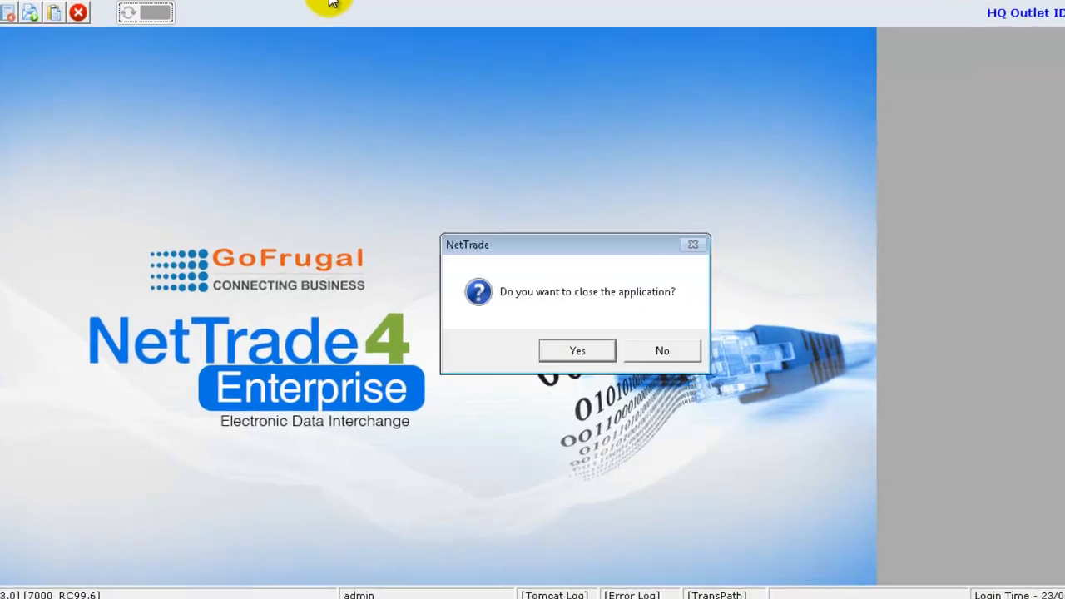
- Confirm exiting NetTrade and GoFrugal RPOS7, skipping both backup prompts
left_click(576, 350)
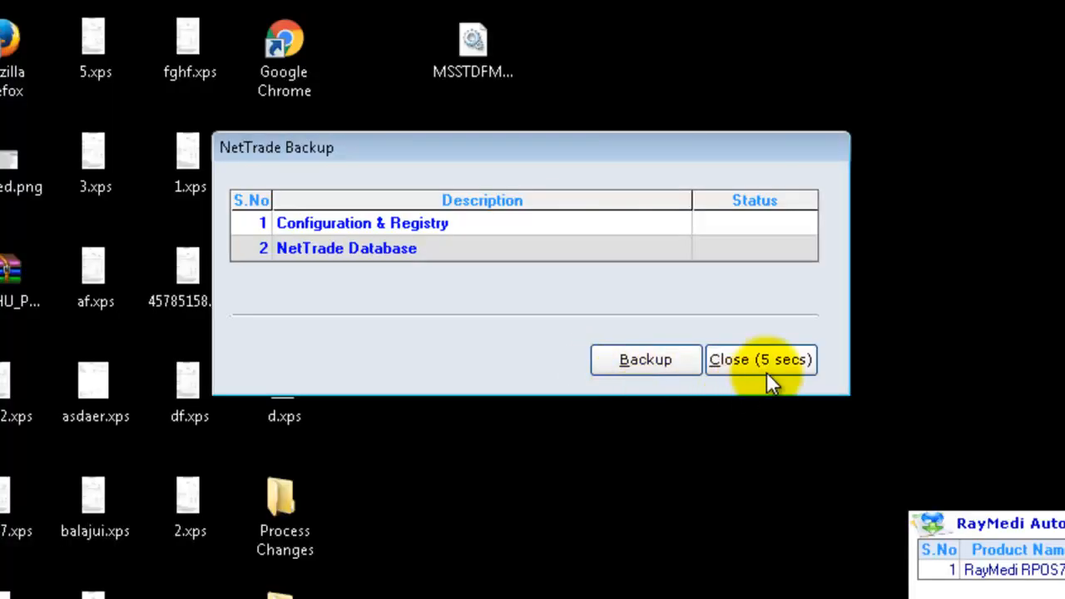
left_click(761, 360)
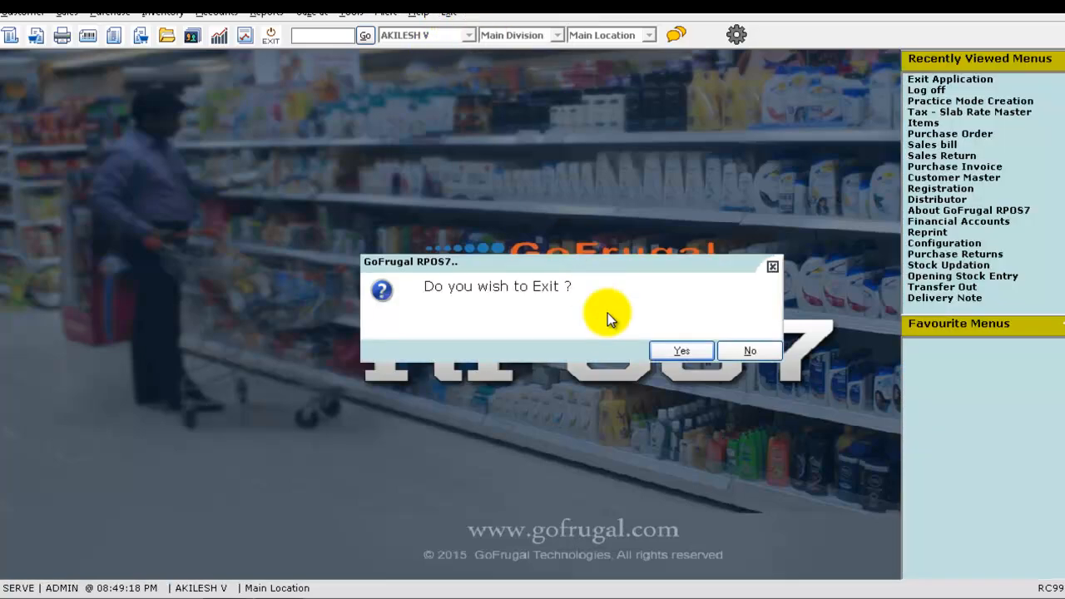
left_click(681, 349)
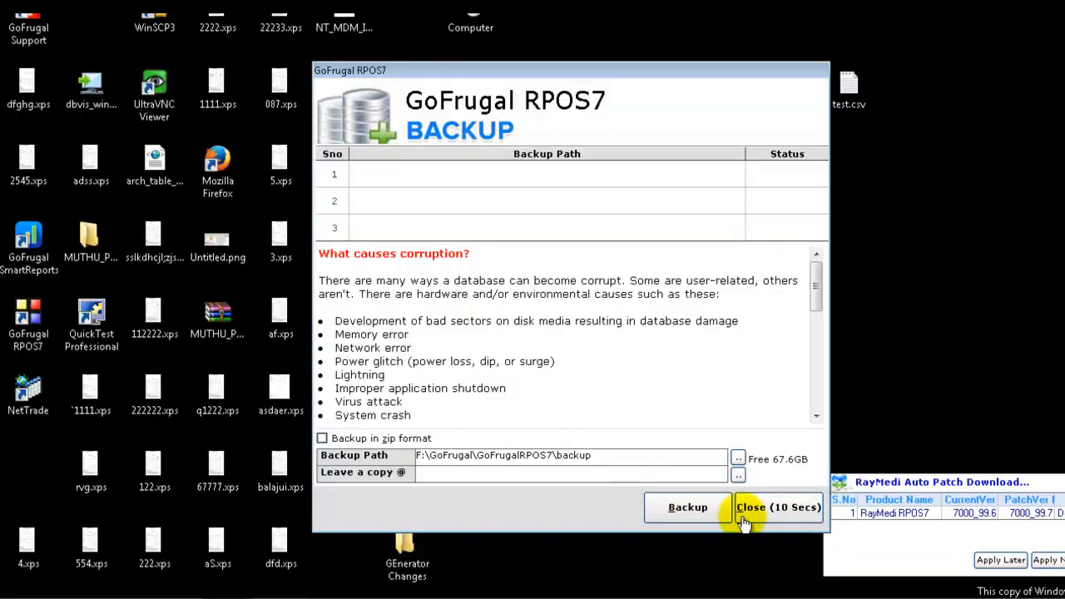
left_click(777, 506)
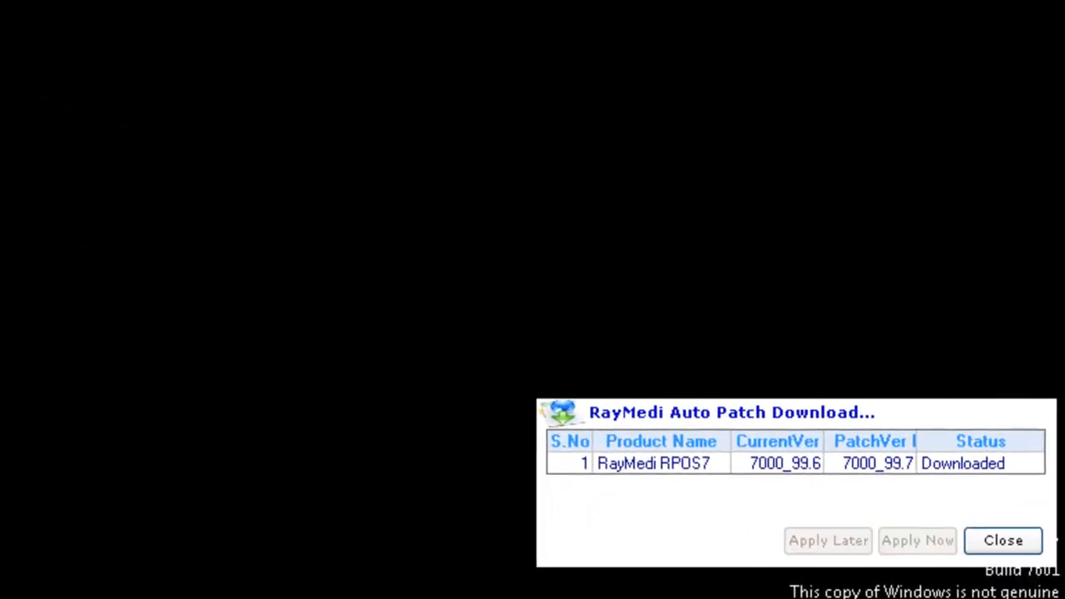
- Dismiss the RayMedi Auto Patch Download notice to clear the desktop
left_click(917, 540)
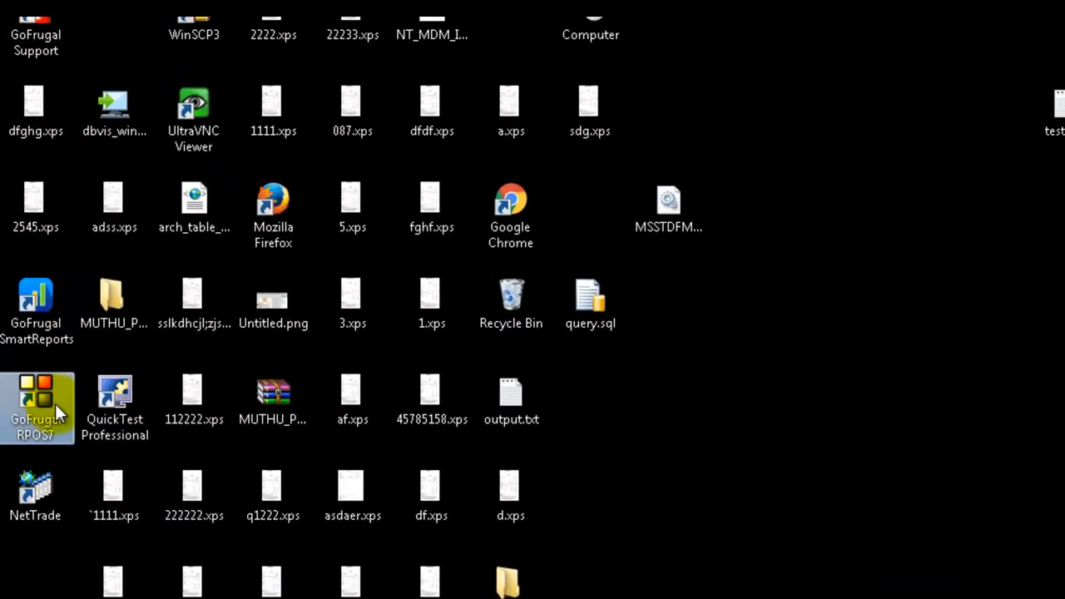
- Locate the RPOS7 install folder on drive F and select RPOS7SPack_RC99_6.exe
right_click(37, 406)
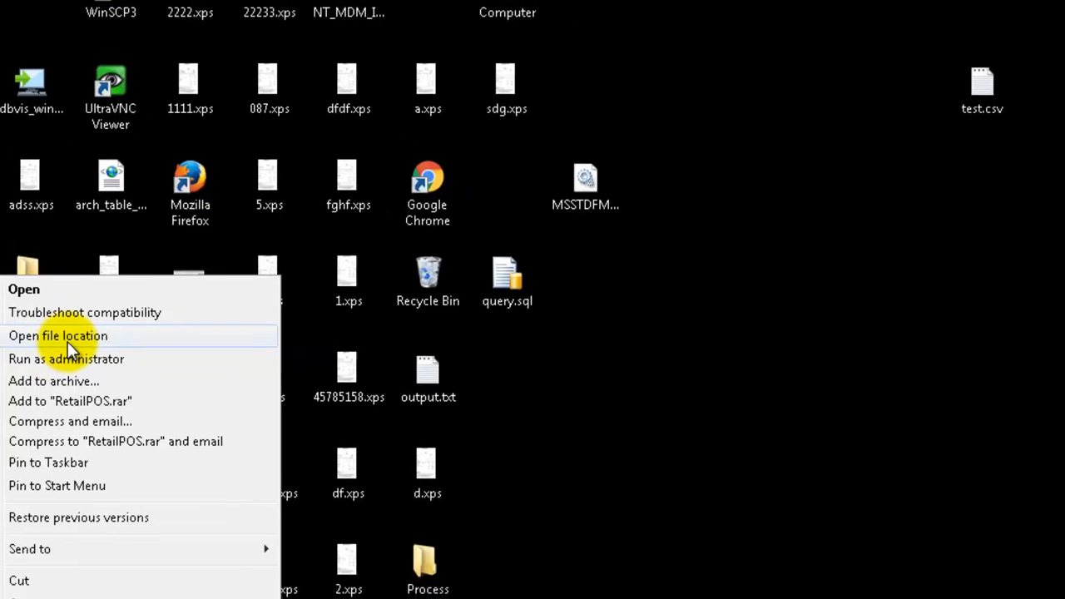
left_click(58, 336)
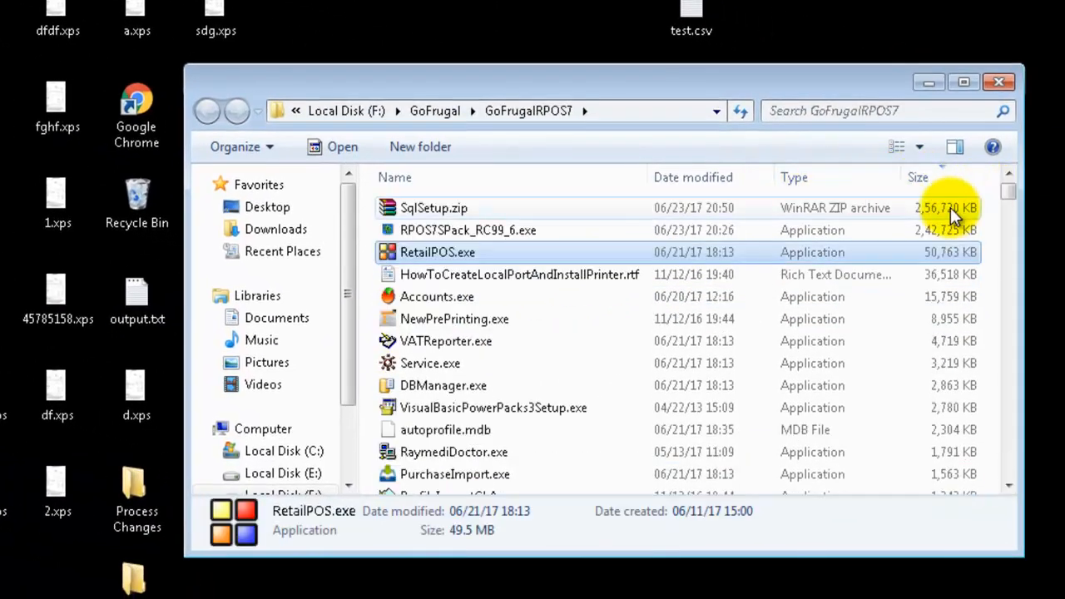
left_click(468, 229)
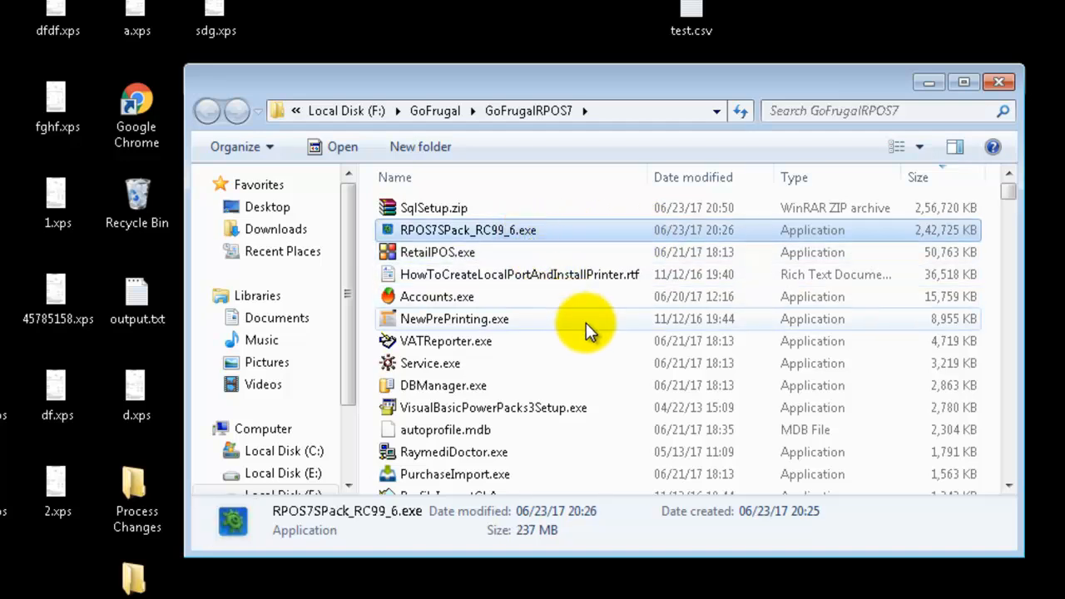
mouse_move(533, 274)
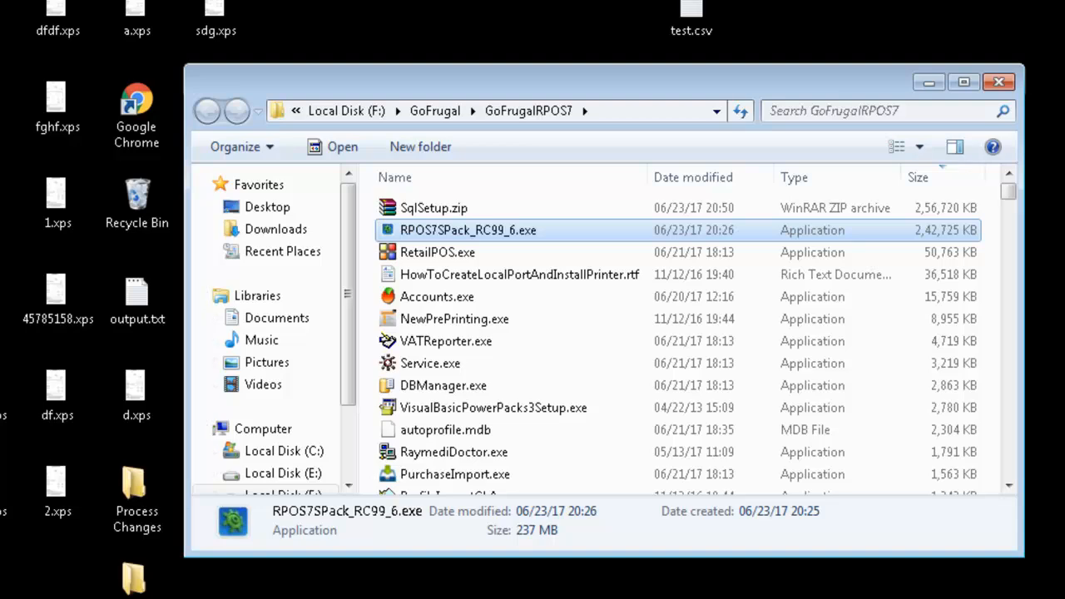
left_click(31, 571)
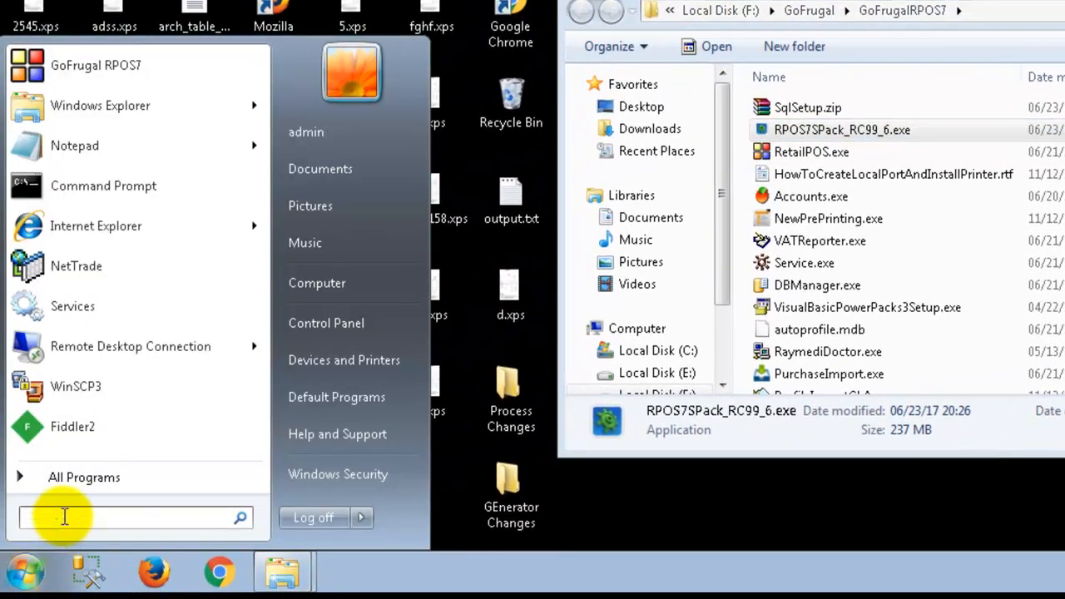
- Start an administrator Command Prompt via the cmd search result
type("cmd")
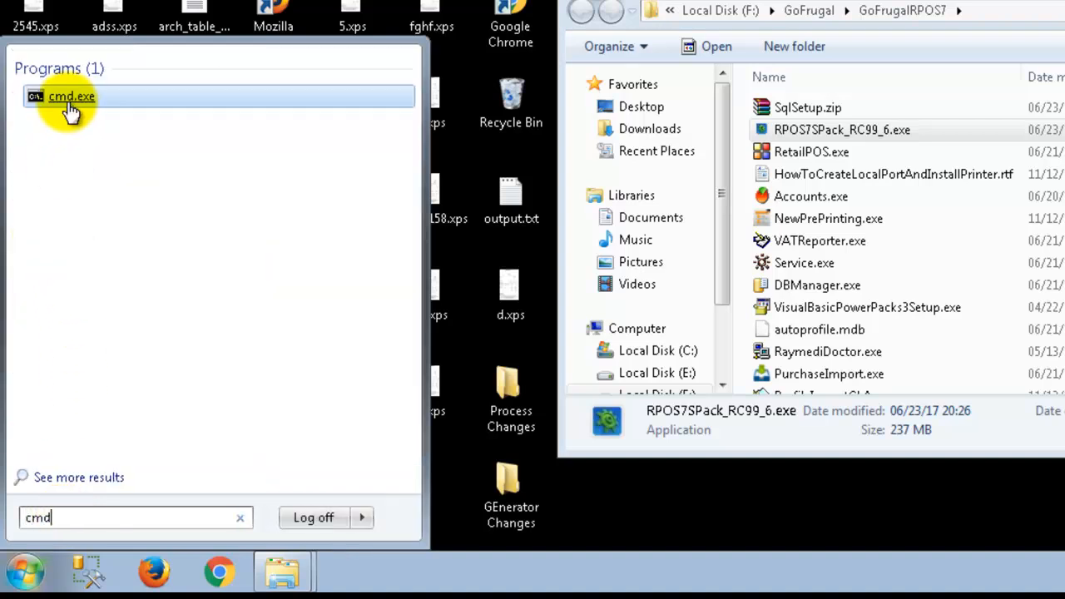
right_click(70, 95)
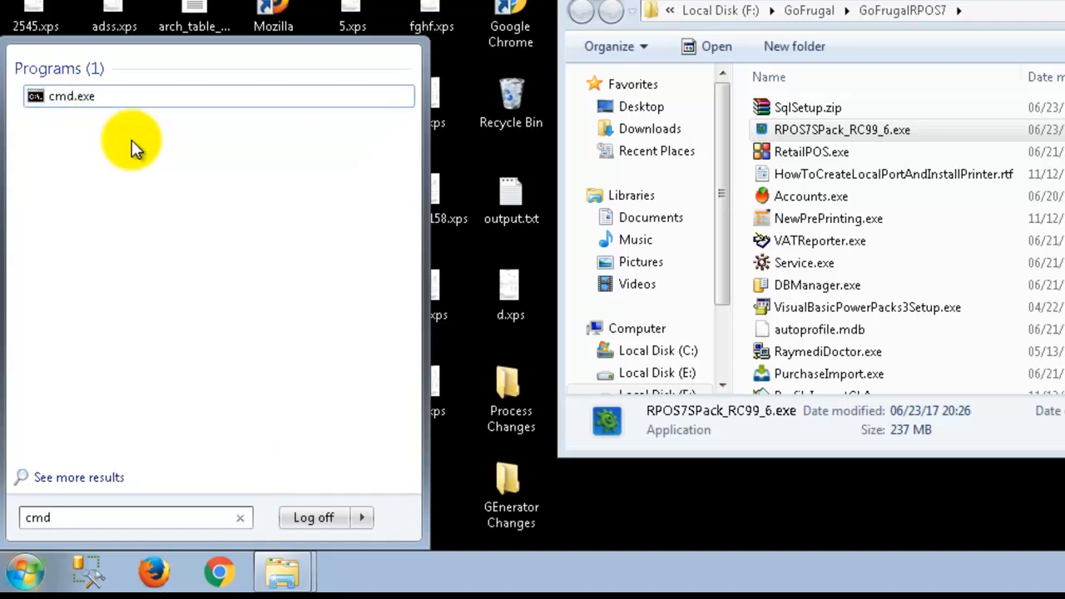
left_click(70, 95)
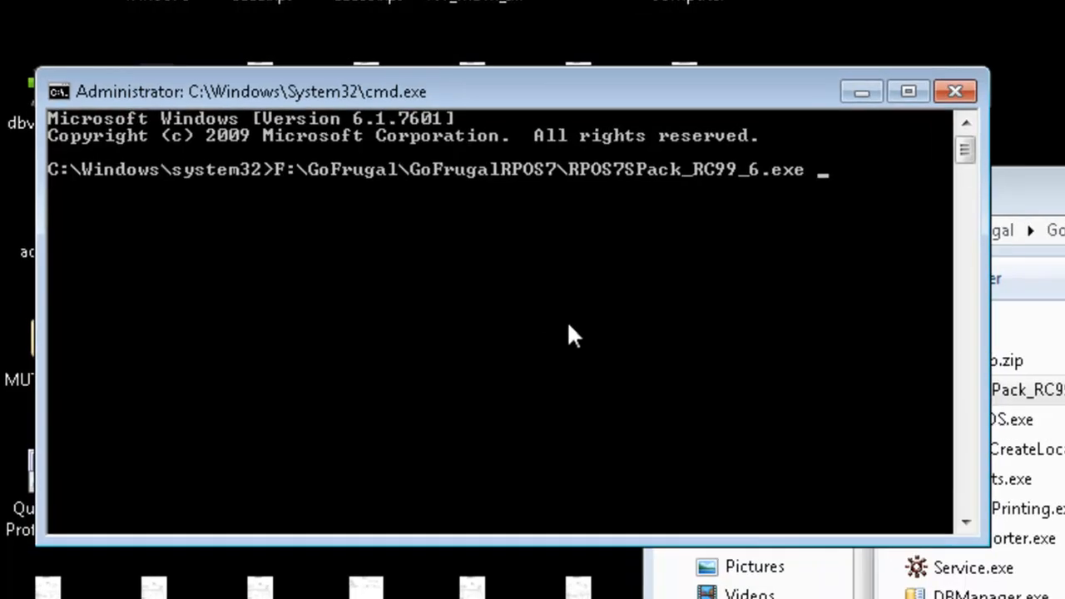
- Run the RC99_6 patch executable with the auto and sp switches to begin extraction
type("auto")
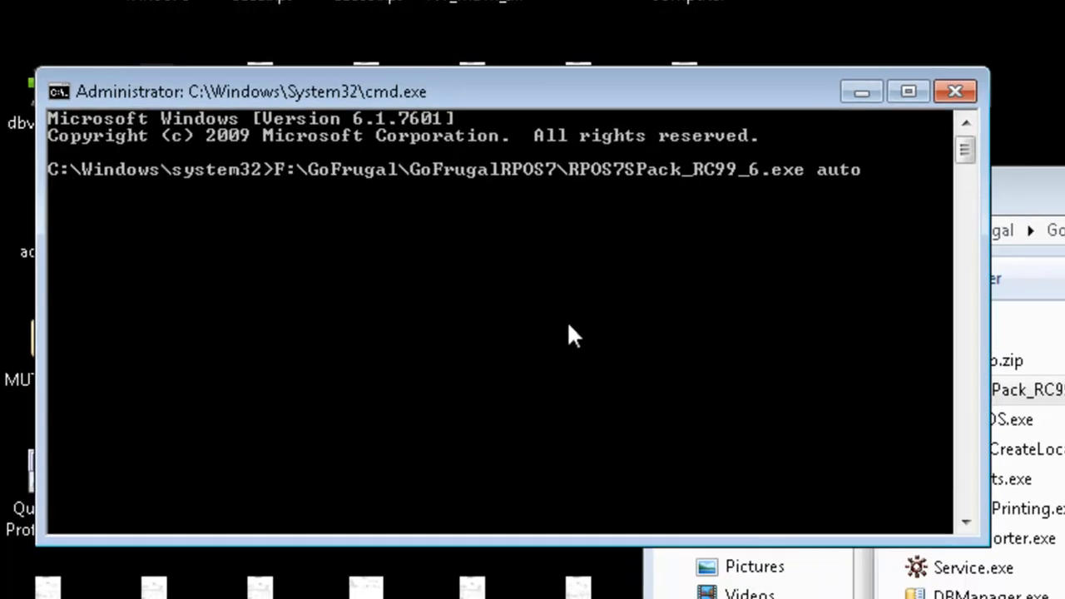
type("sp")
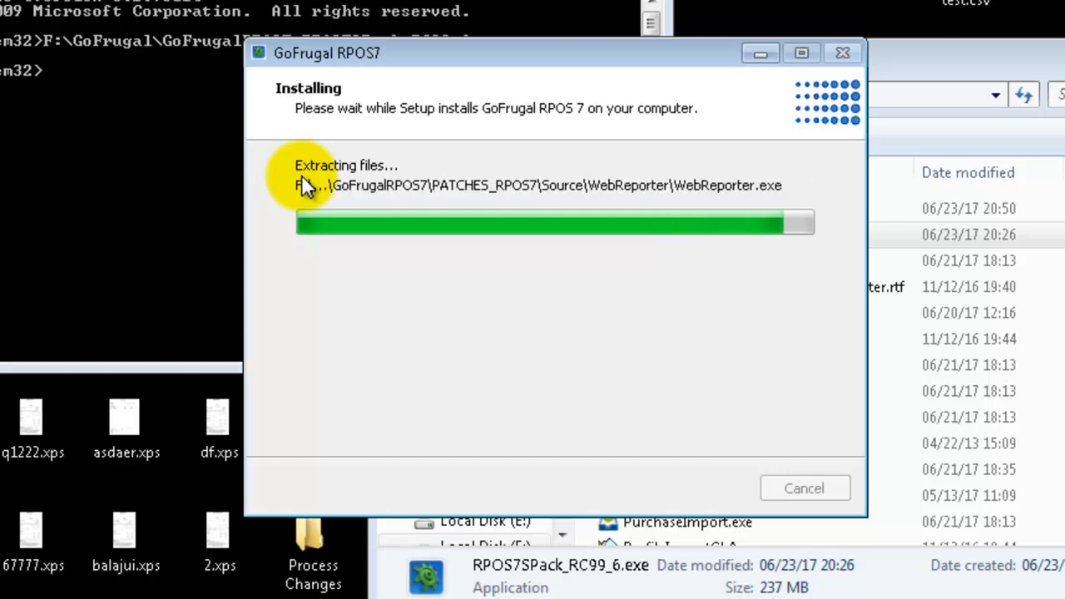
mouse_move(306, 320)
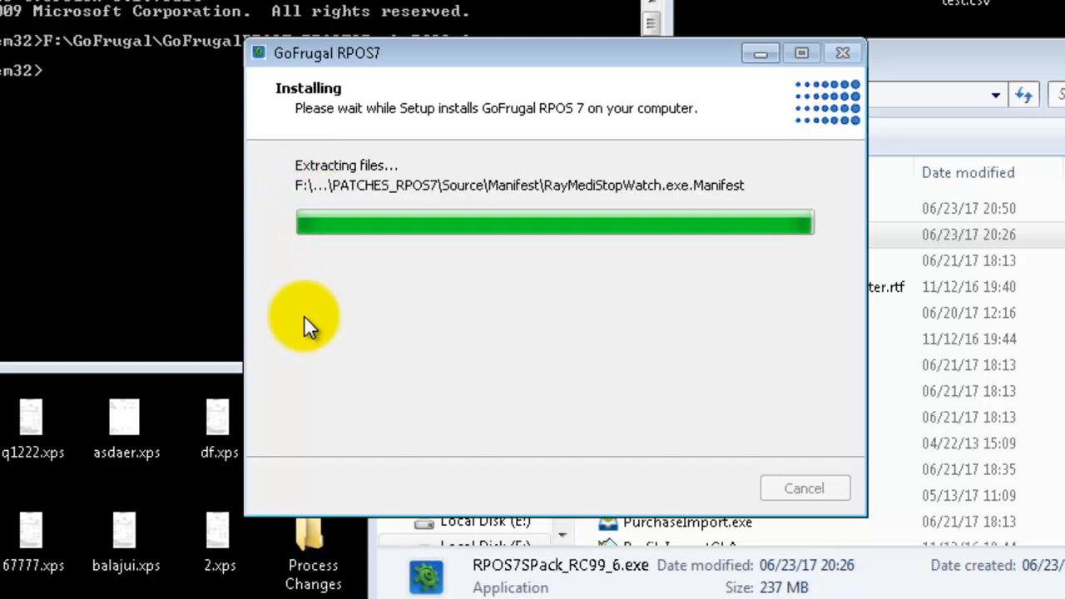